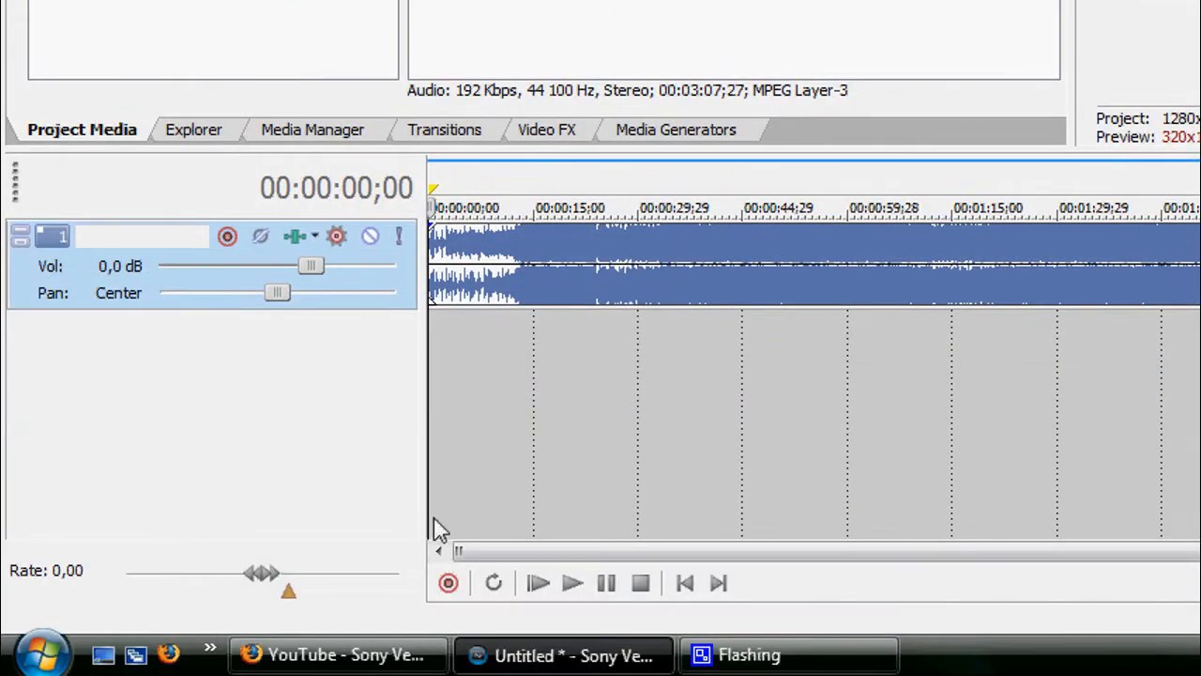
pyautogui.moveTo(449, 582)
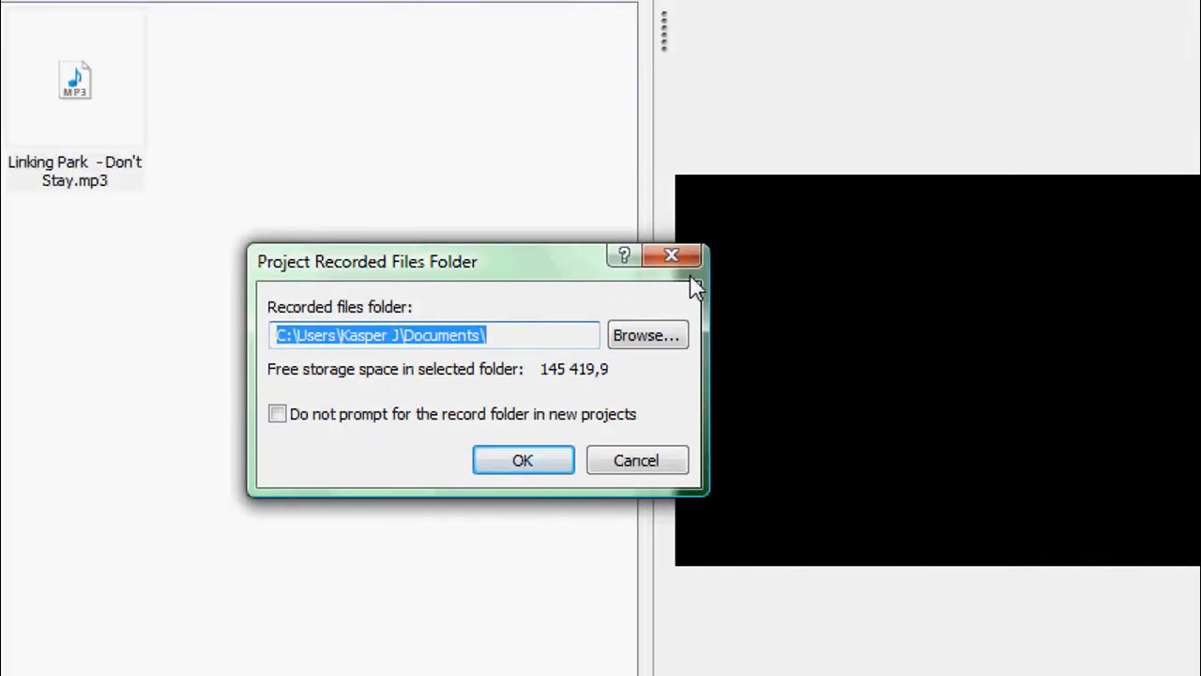
# Choose the Videos folder as the recorded-files folder and start recording
pyautogui.click(646, 334)
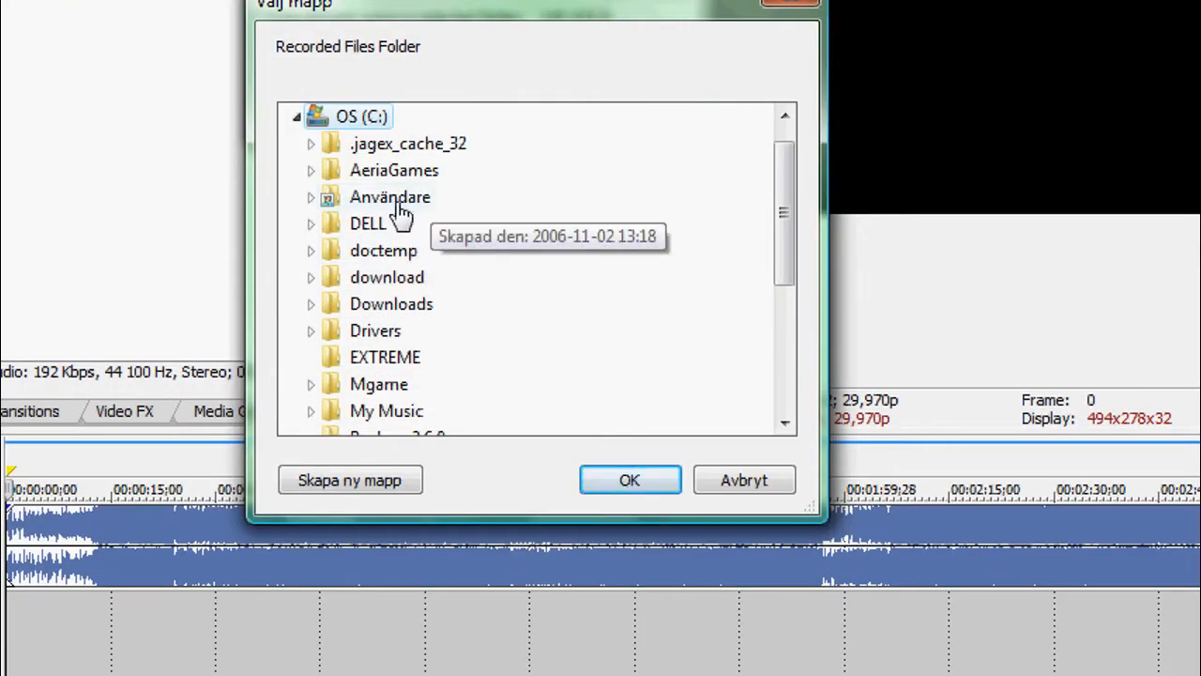
pyautogui.click(310, 197)
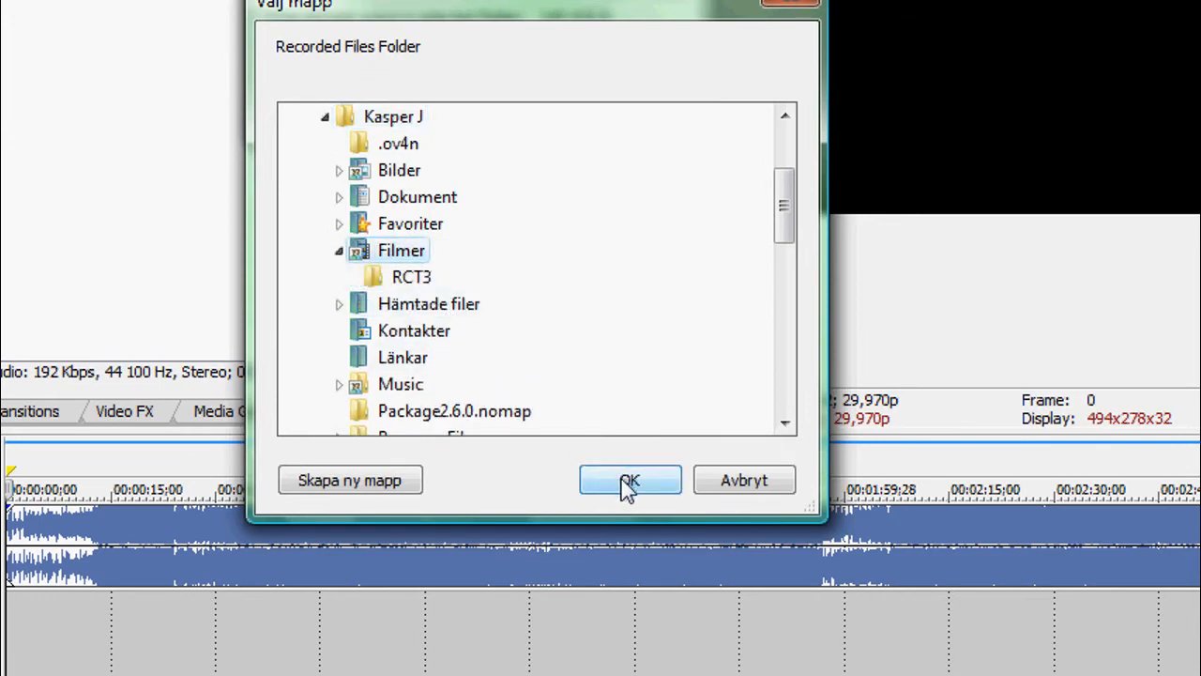
pyautogui.click(631, 480)
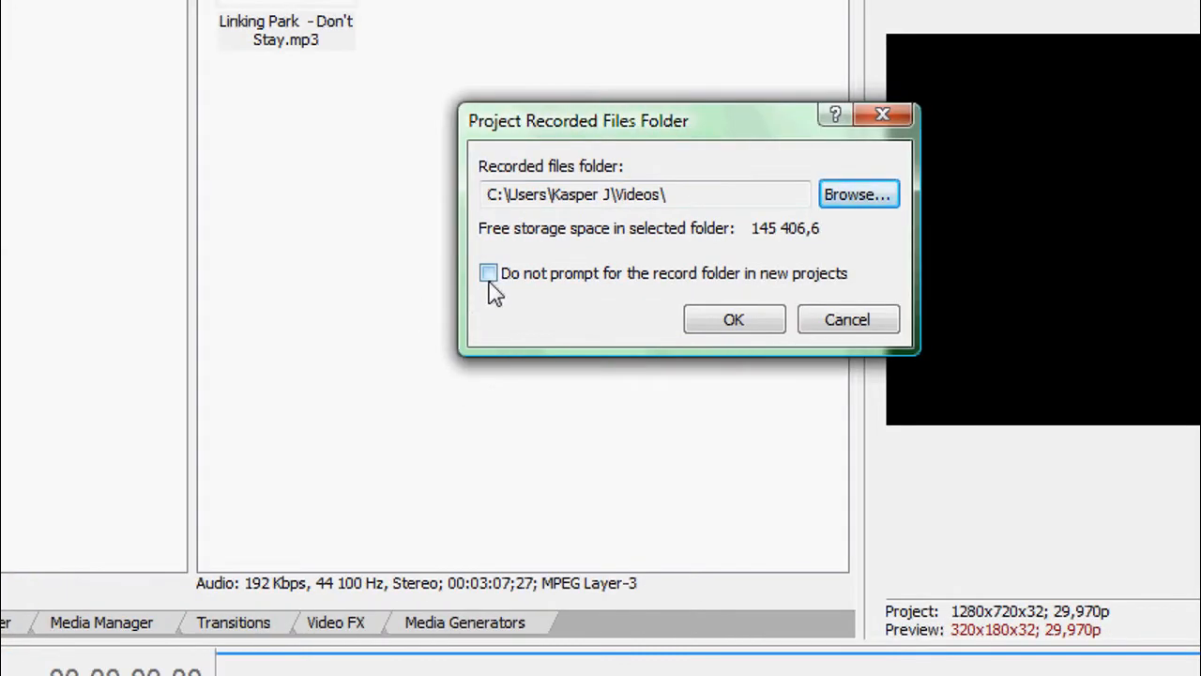
pyautogui.moveTo(616, 301)
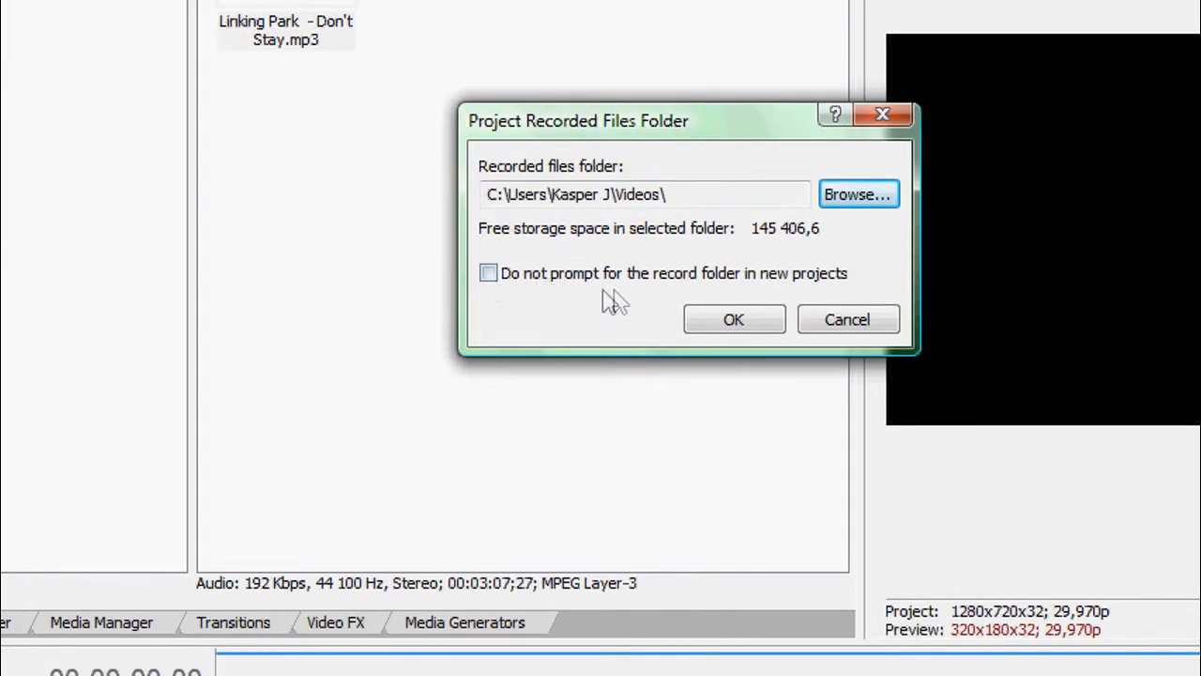
pyautogui.moveTo(723, 308)
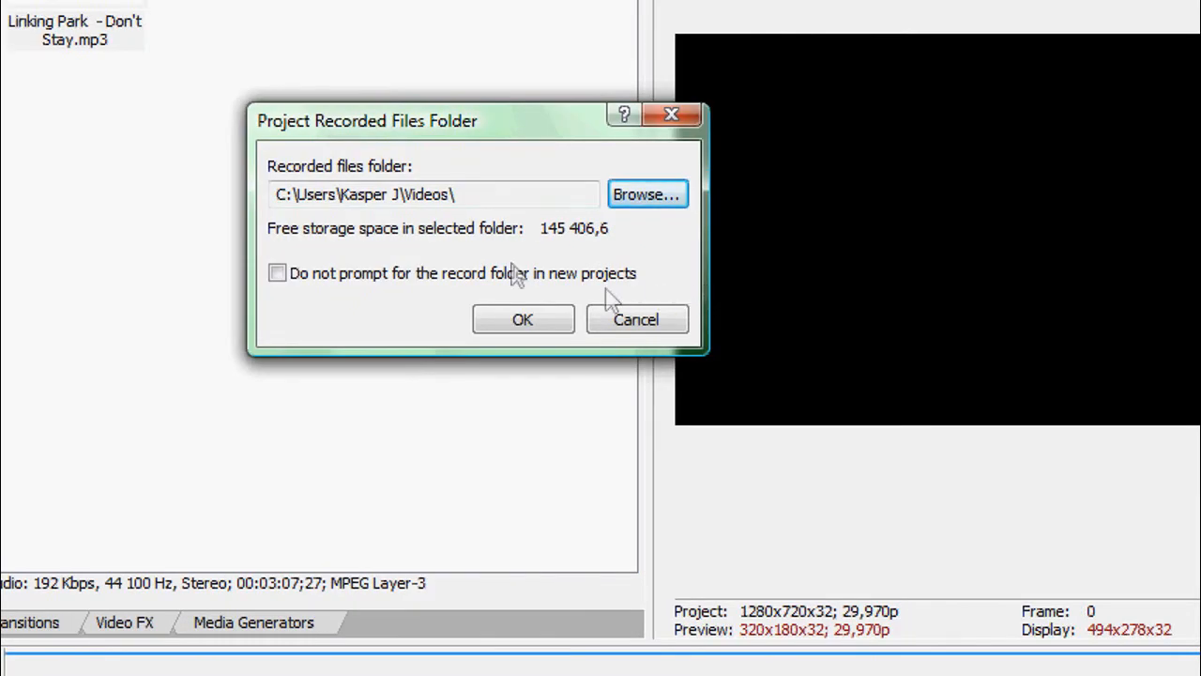
pyautogui.click(522, 320)
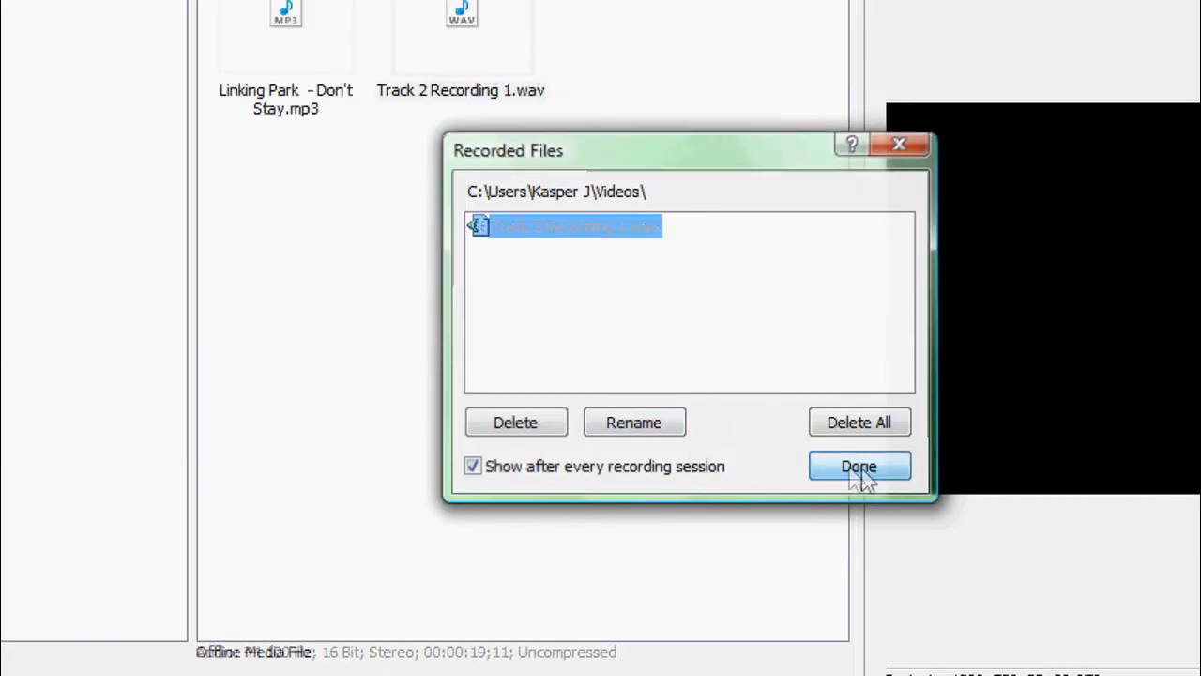
# Finish the voice-over recording, leaving Record Take 1 on a new track under the music
pyautogui.click(858, 465)
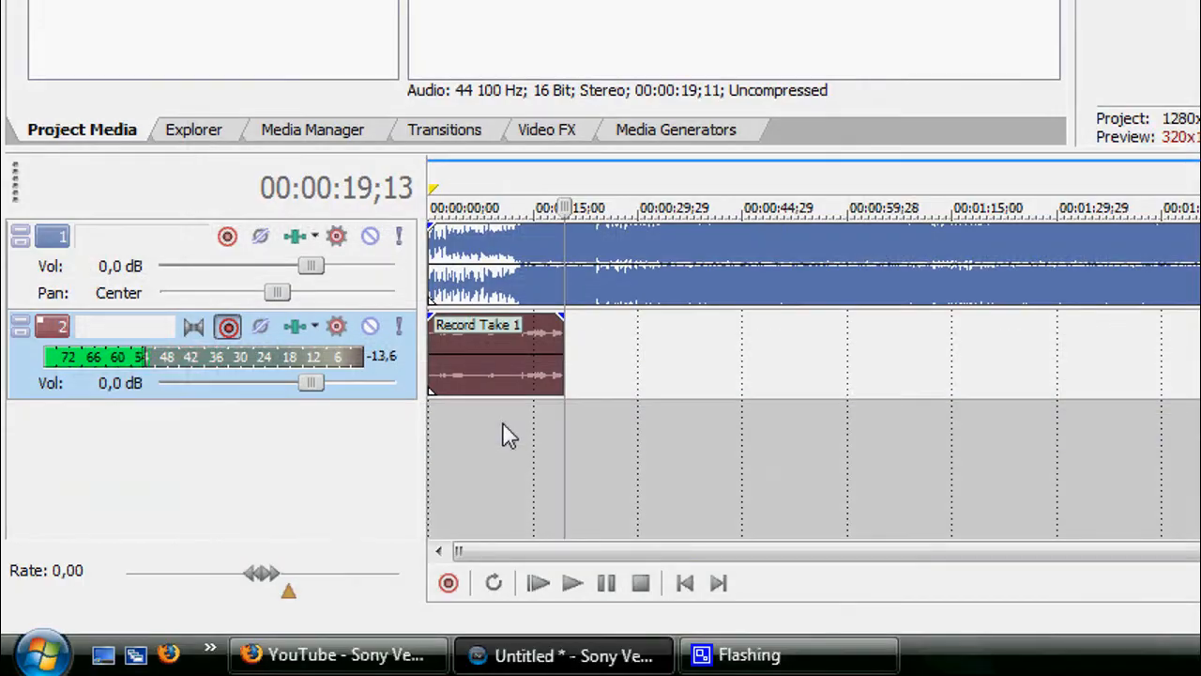
# Play the project from the start to hear the take with the music, then pause
pyautogui.click(573, 581)
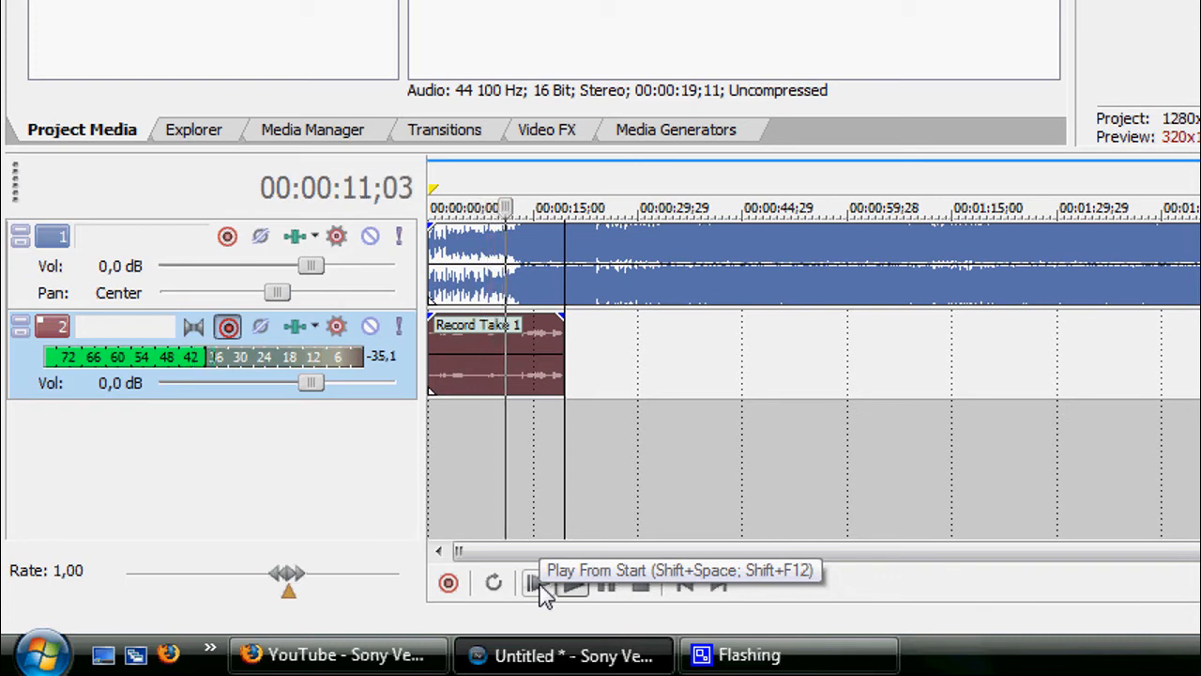
pyautogui.click(572, 581)
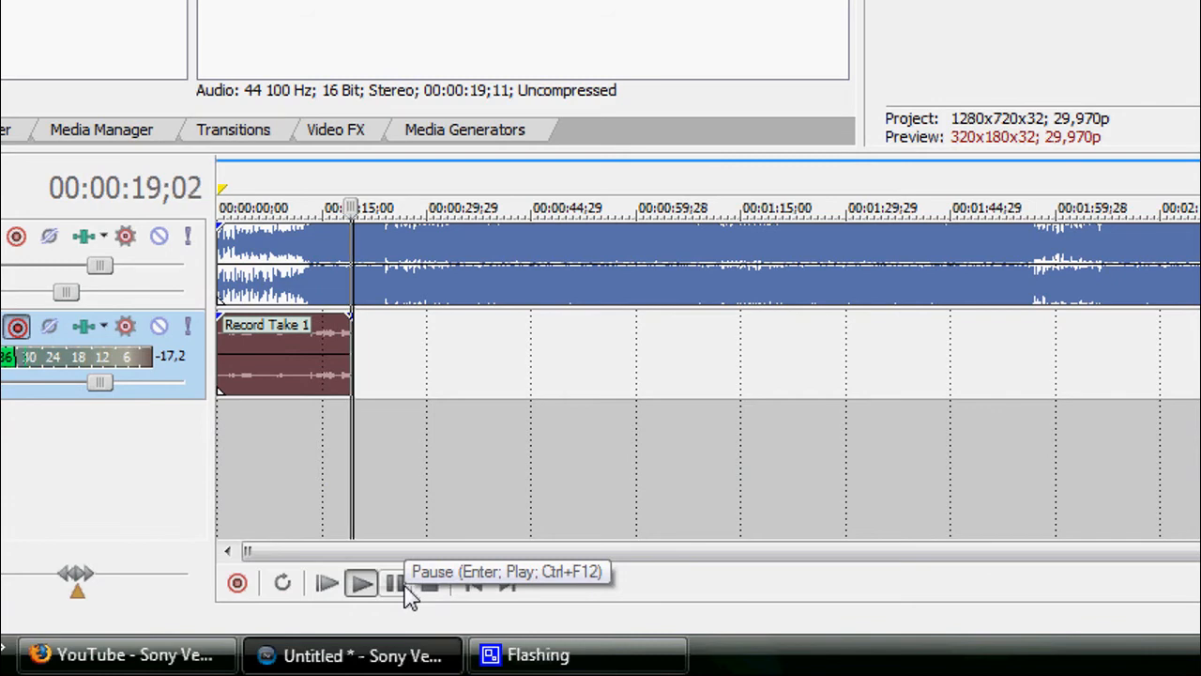
pyautogui.click(360, 582)
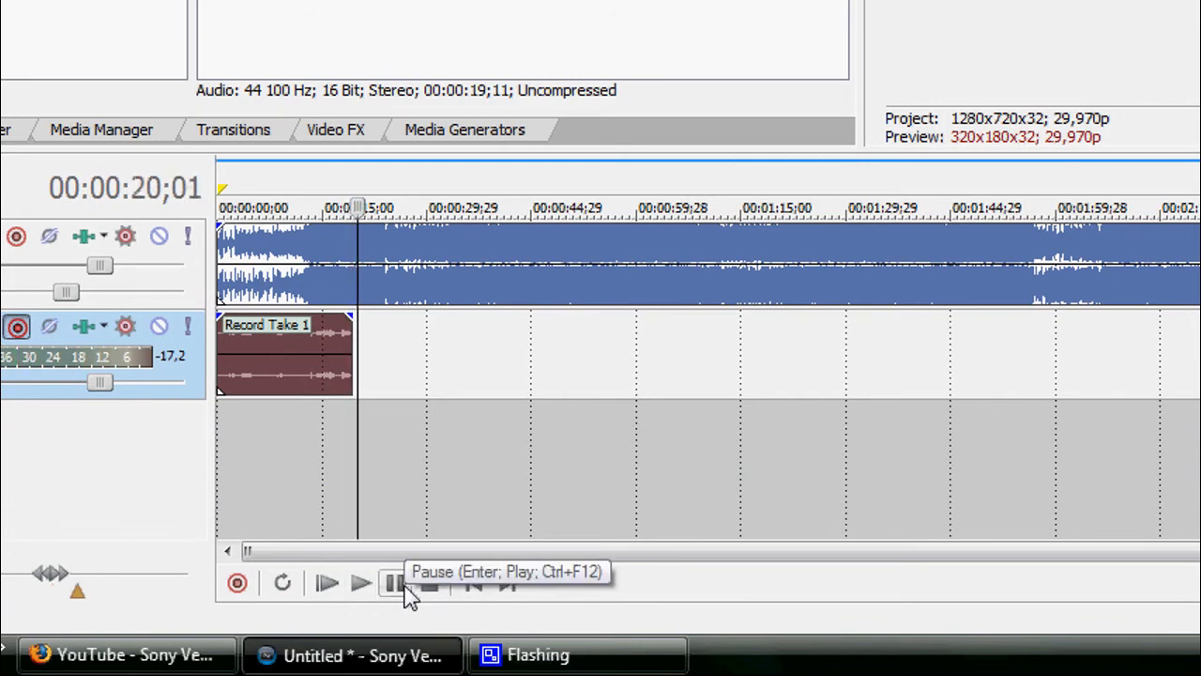
pyautogui.click(361, 582)
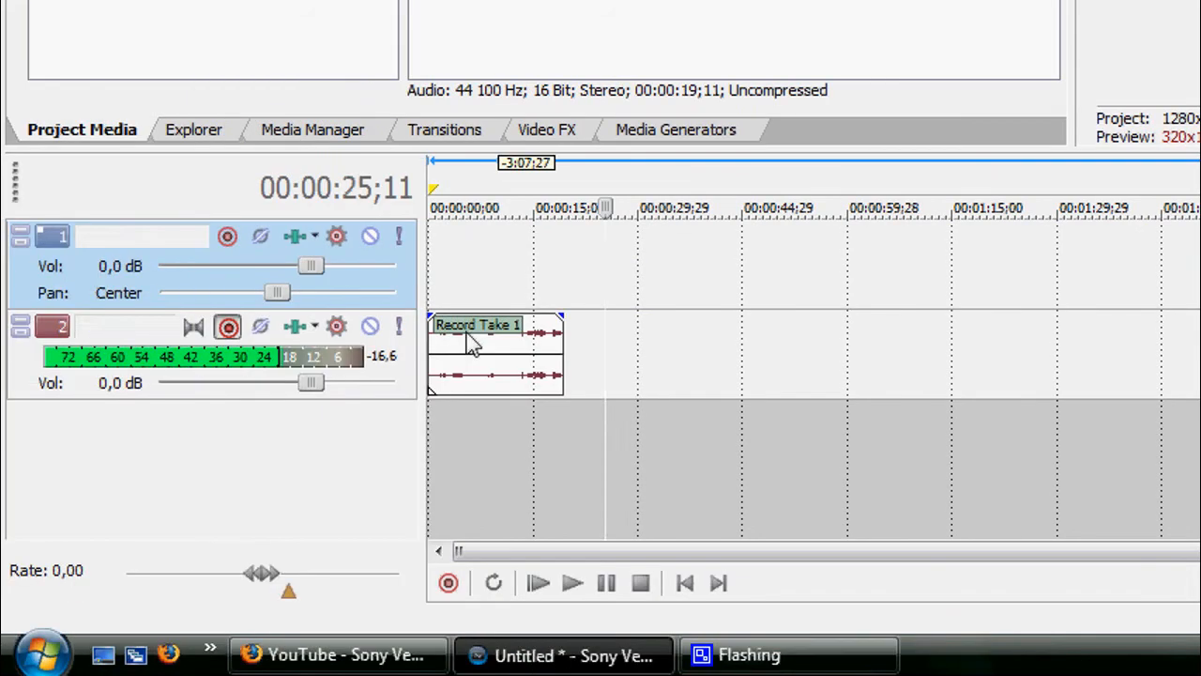
# Play the Record Take 1 voice-over alone from the start of the project
pyautogui.click(570, 582)
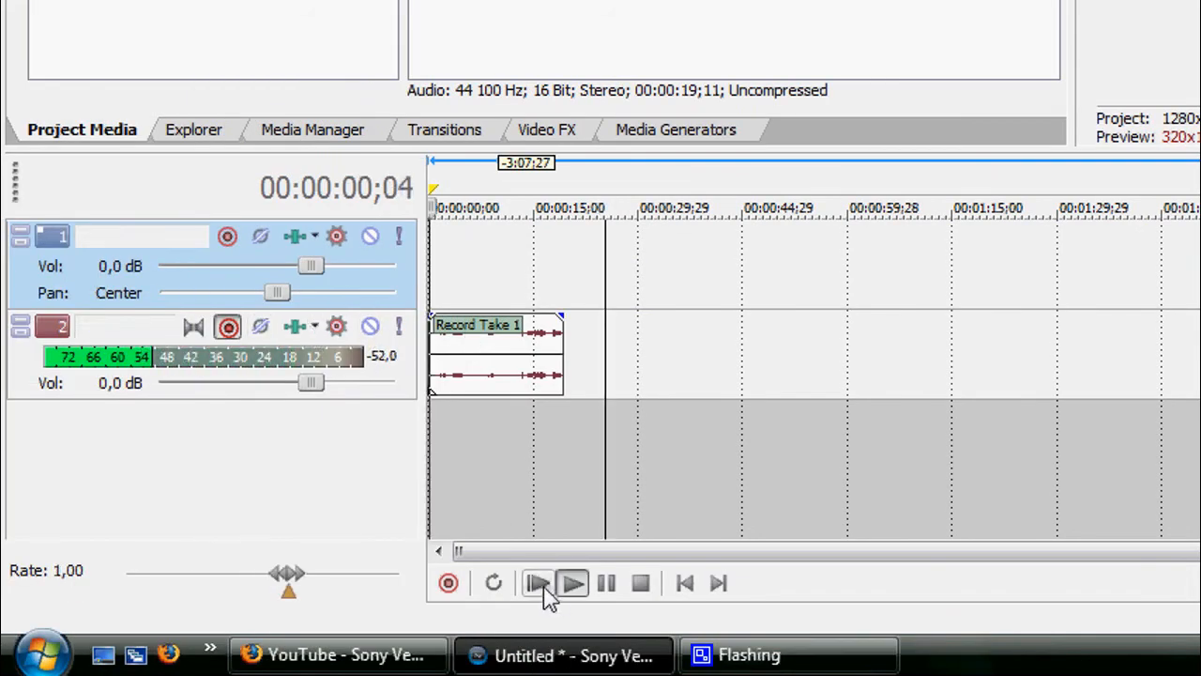
pyautogui.click(537, 582)
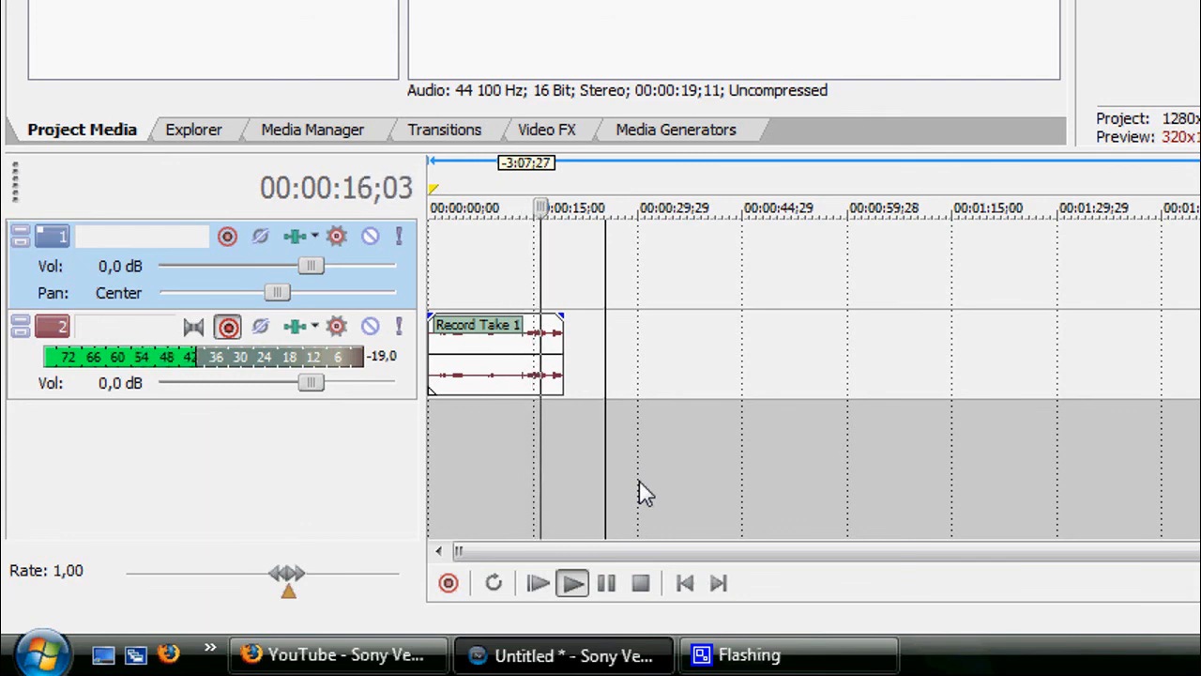
pyautogui.click(573, 582)
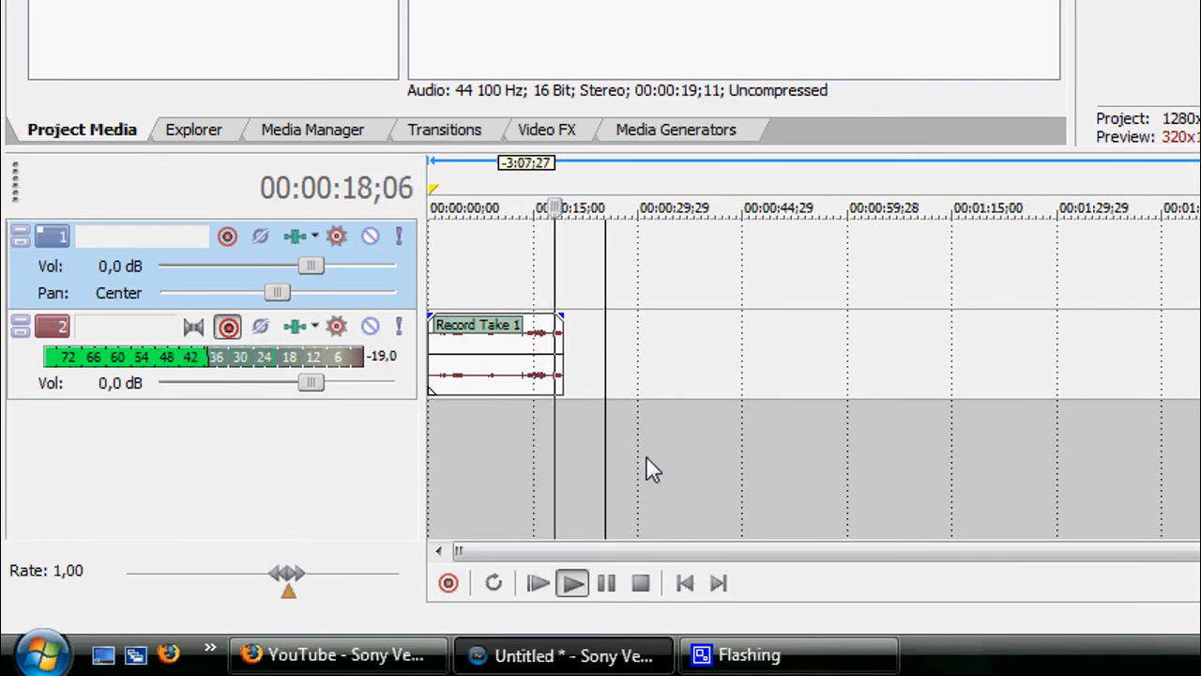